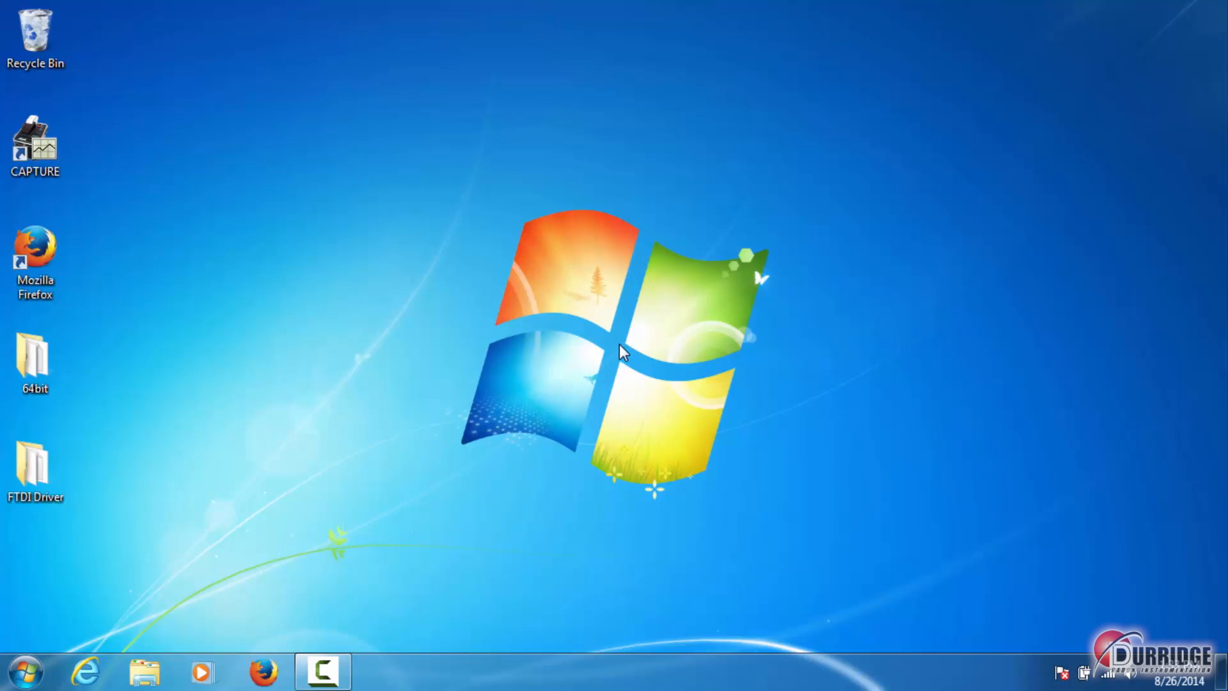
Launch CAPTURE from the desktop and show the Chart Recorder for the detected RAD7
{"action": "double_click", "coordinate": [35, 141]}
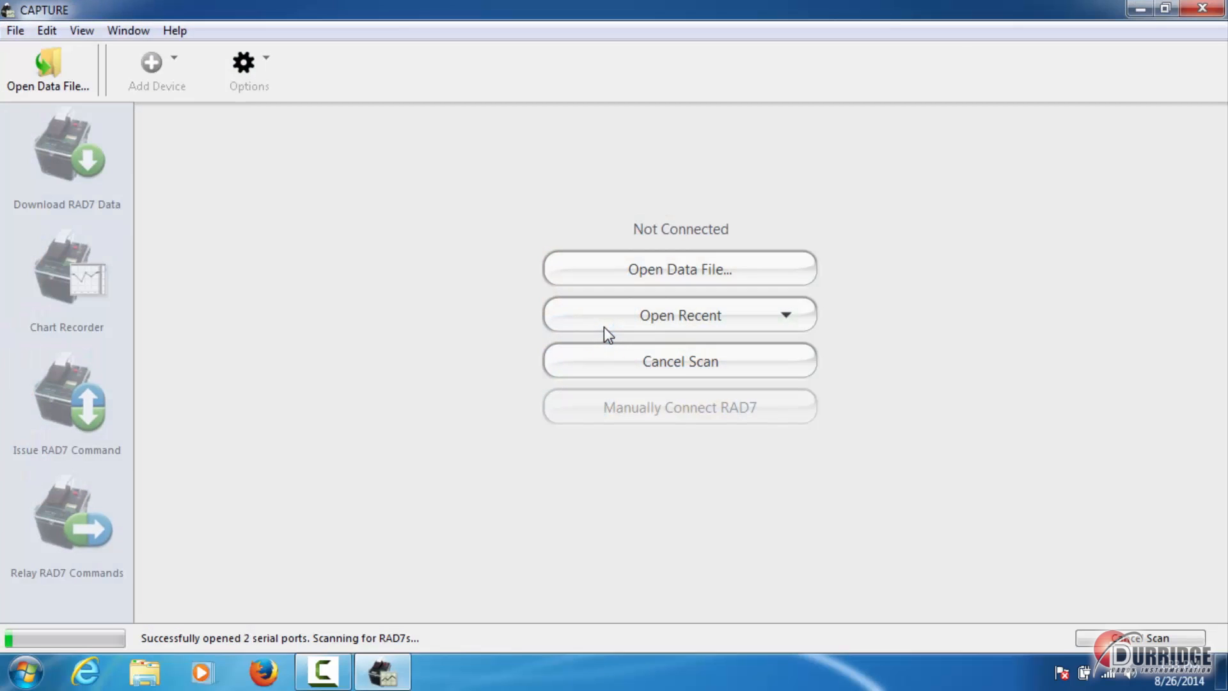
{"action": "left_click", "coordinate": [66, 154]}
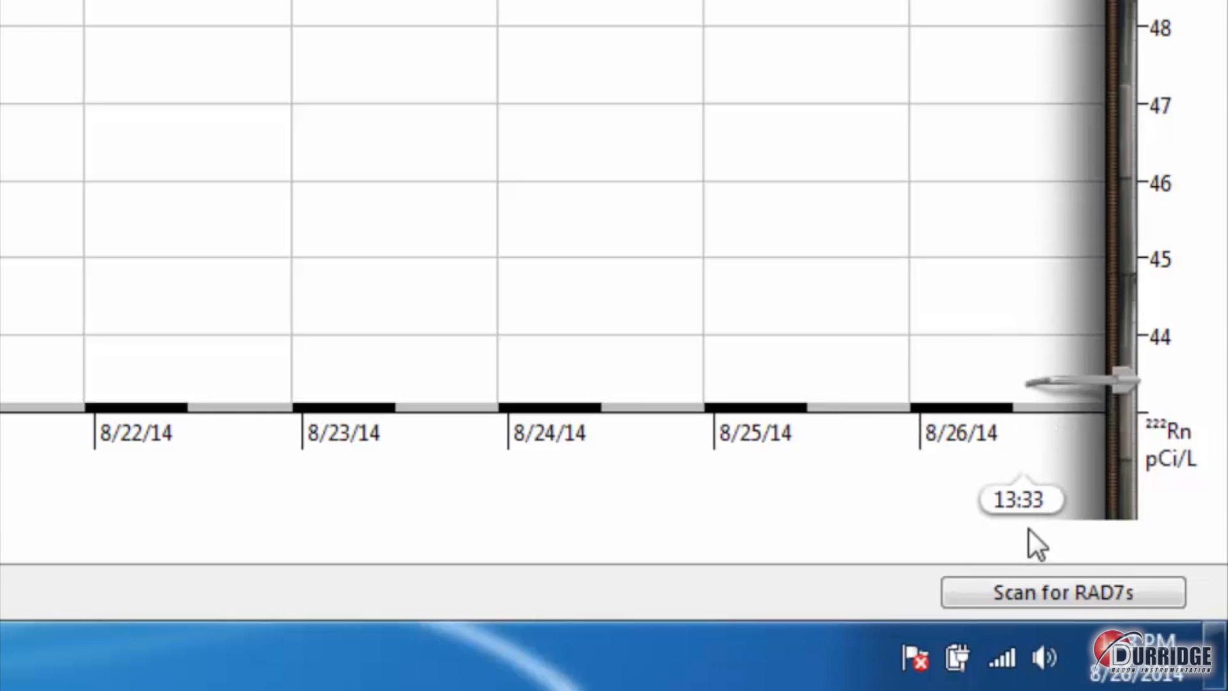
{"action": "mouse_move", "coordinate": [995, 534]}
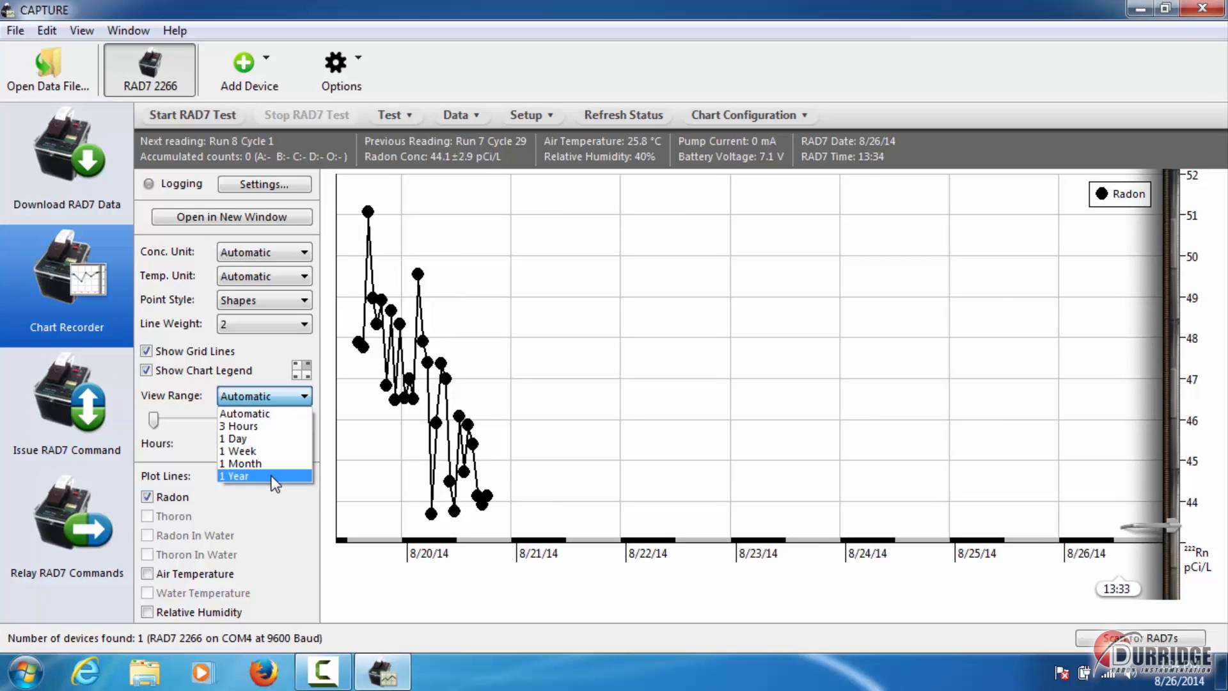
Use an automatic view range, hide point markers, and add Air Temperature and Relative Humidity traces
{"action": "left_click", "coordinate": [236, 476]}
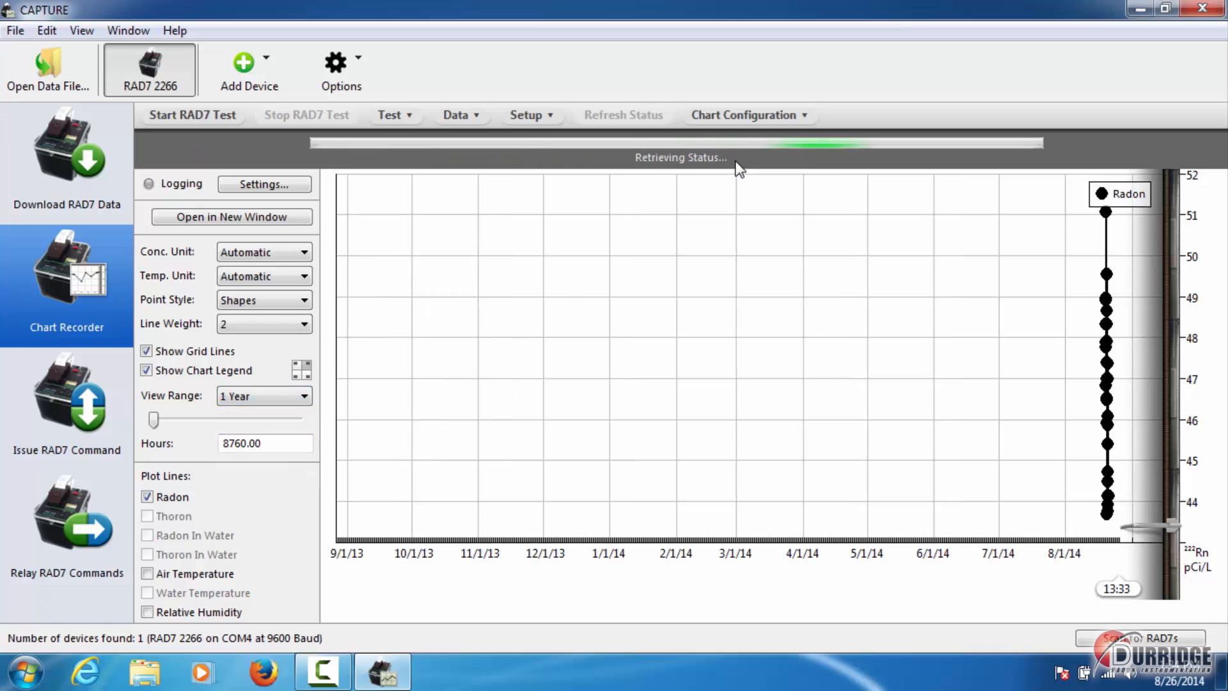
{"action": "left_click", "coordinate": [263, 397]}
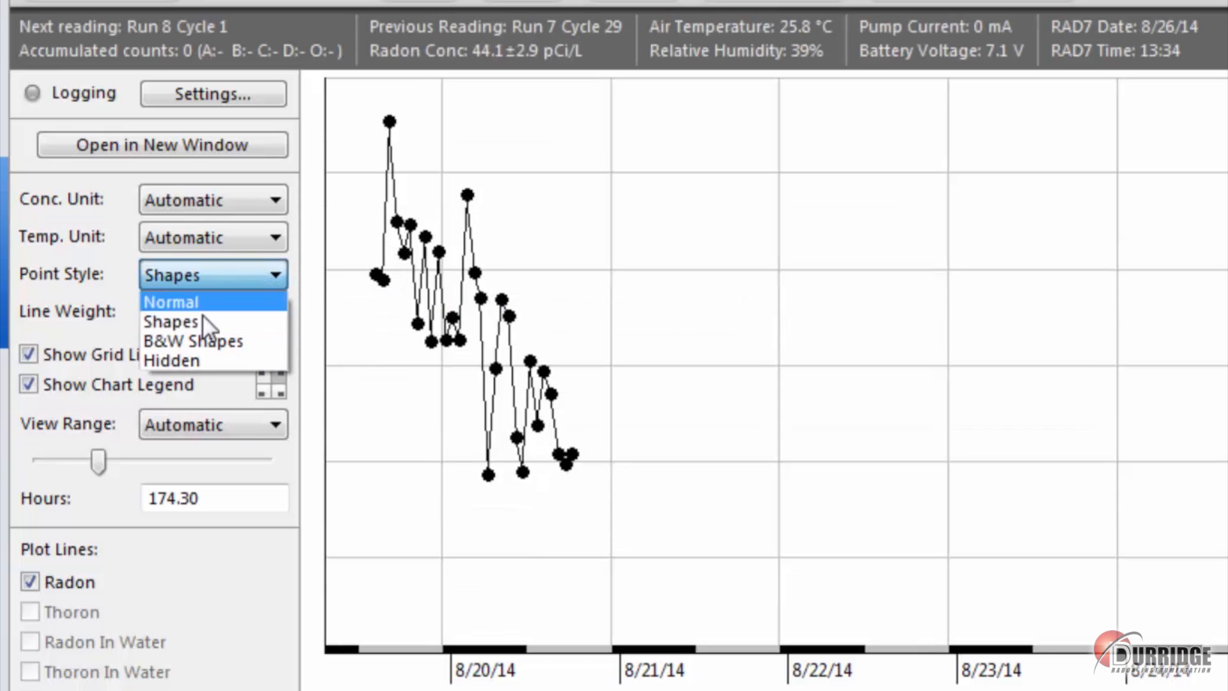
{"action": "left_click", "coordinate": [171, 361]}
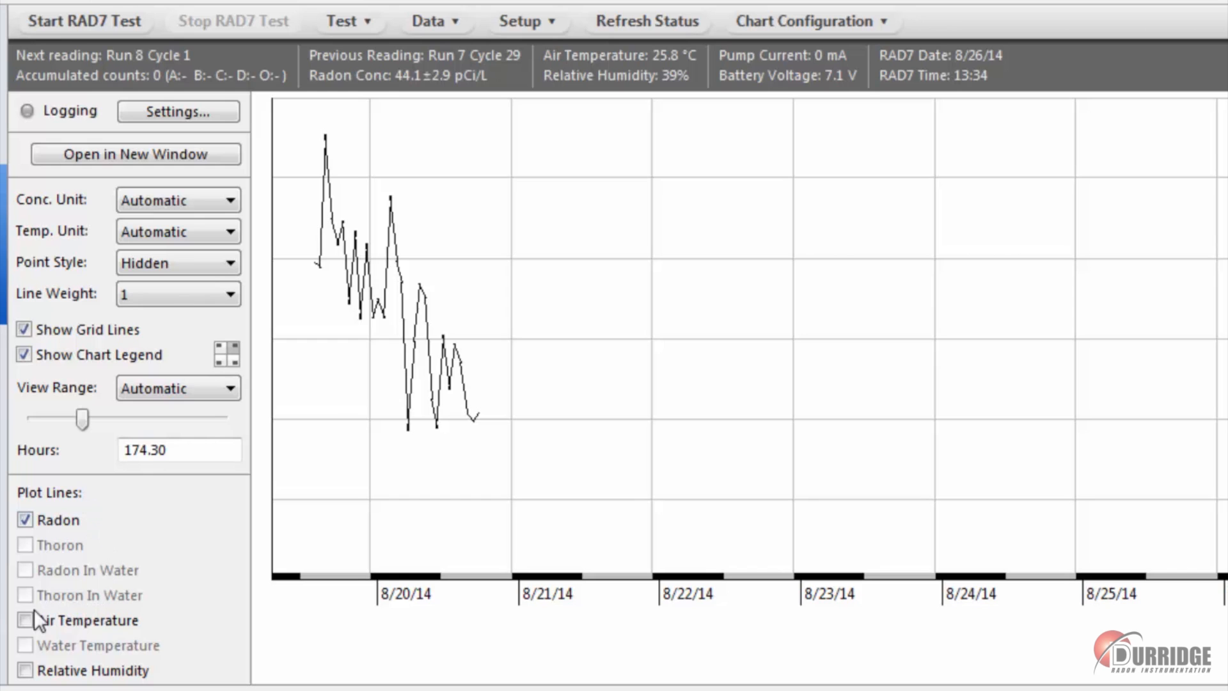
{"action": "left_click", "coordinate": [26, 638]}
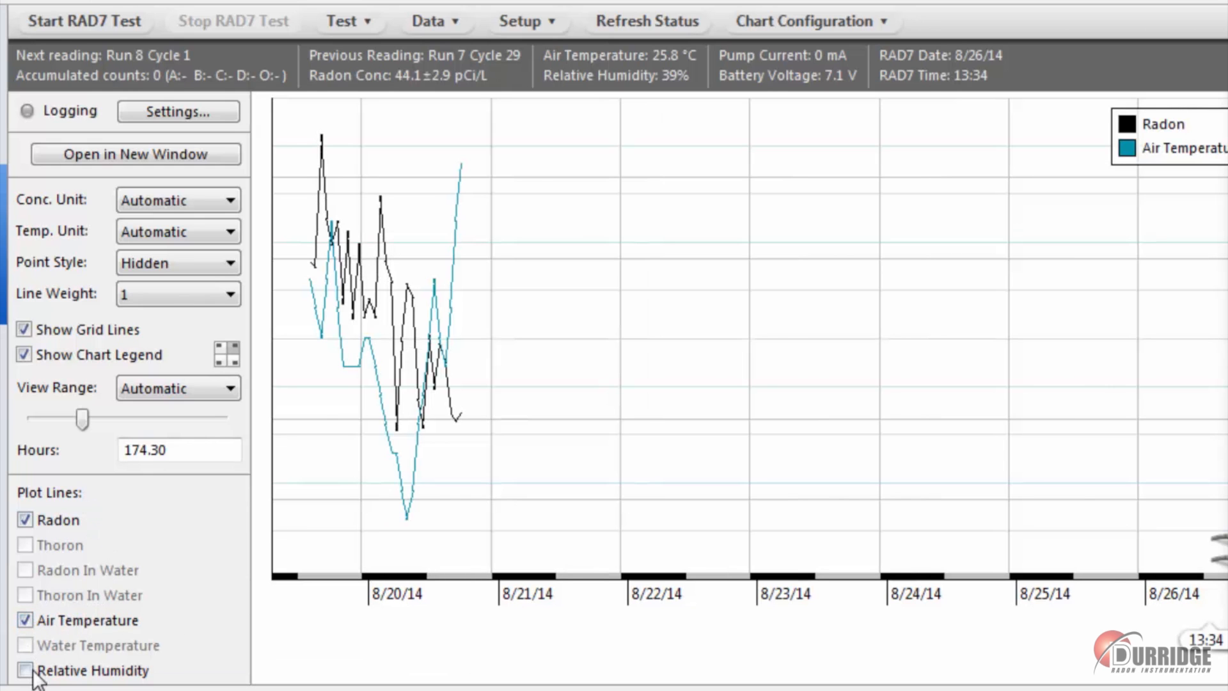
{"action": "left_click", "coordinate": [27, 668]}
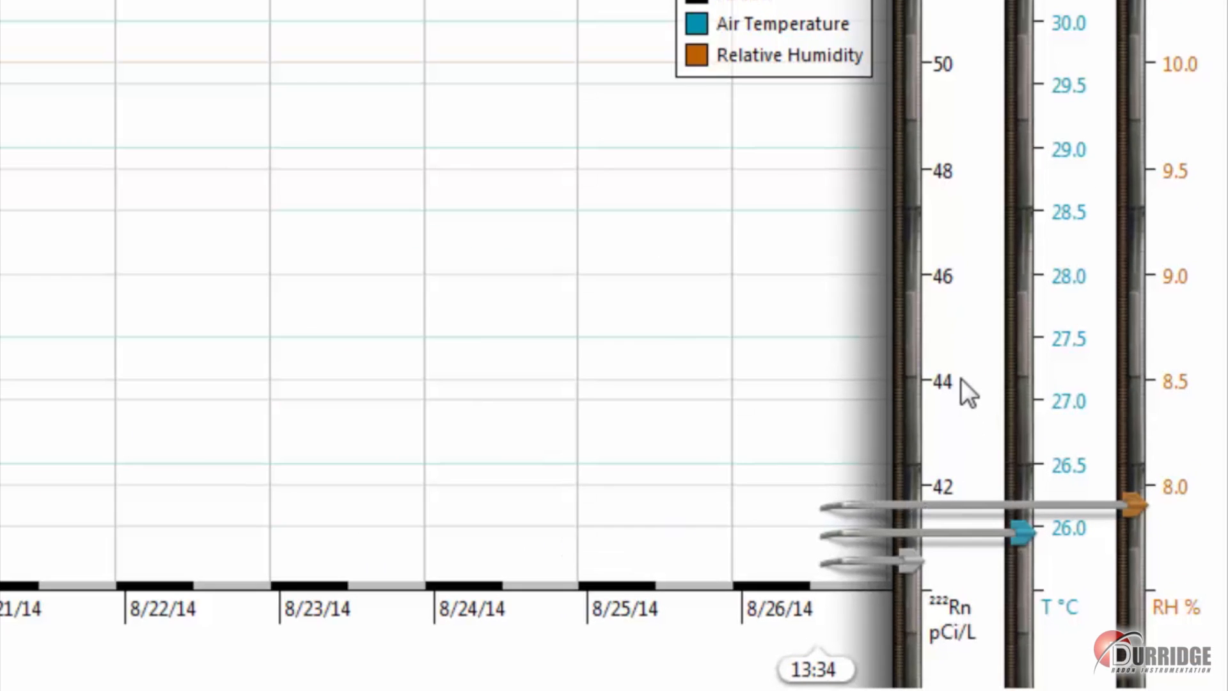
{"action": "mouse_move", "coordinate": [1102, 381]}
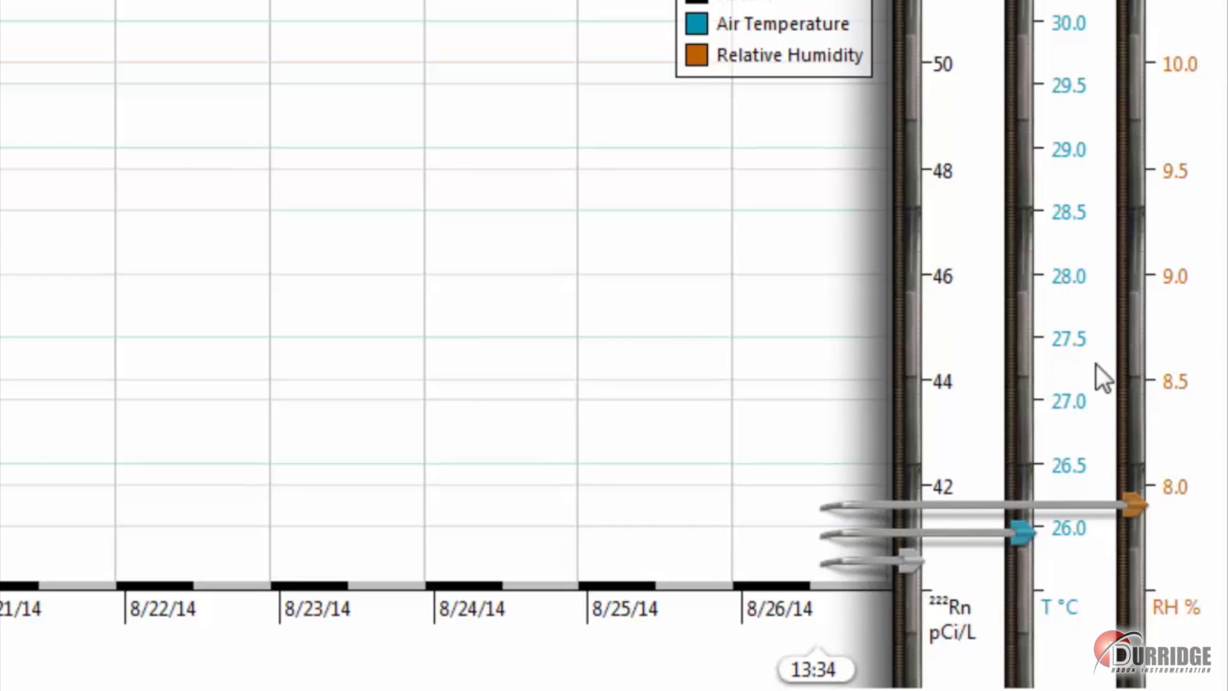
{"action": "mouse_move", "coordinate": [892, 521]}
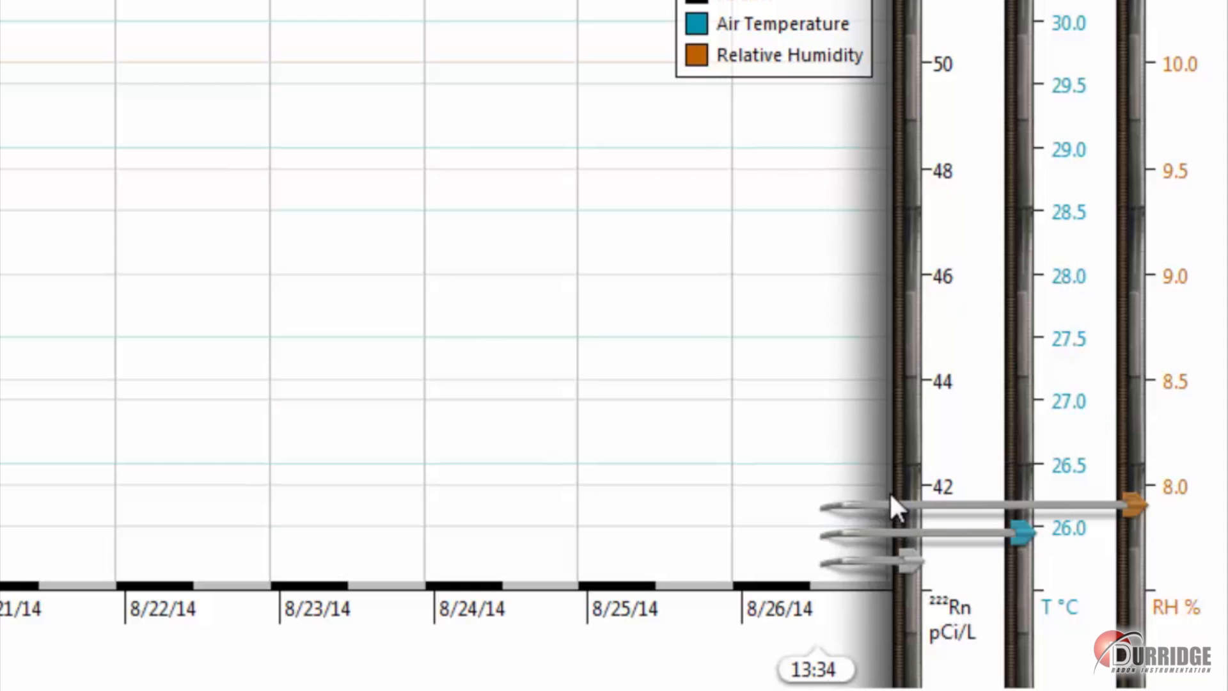
{"action": "mouse_move", "coordinate": [828, 549]}
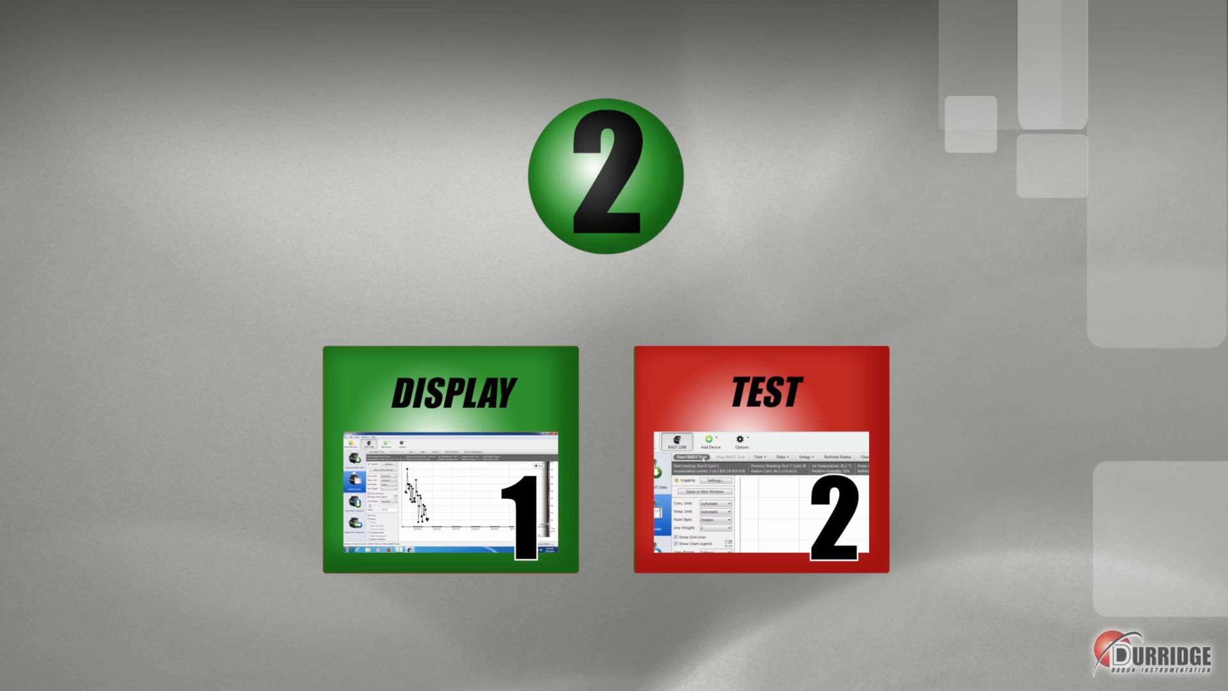
{"action": "left_click", "coordinate": [768, 464]}
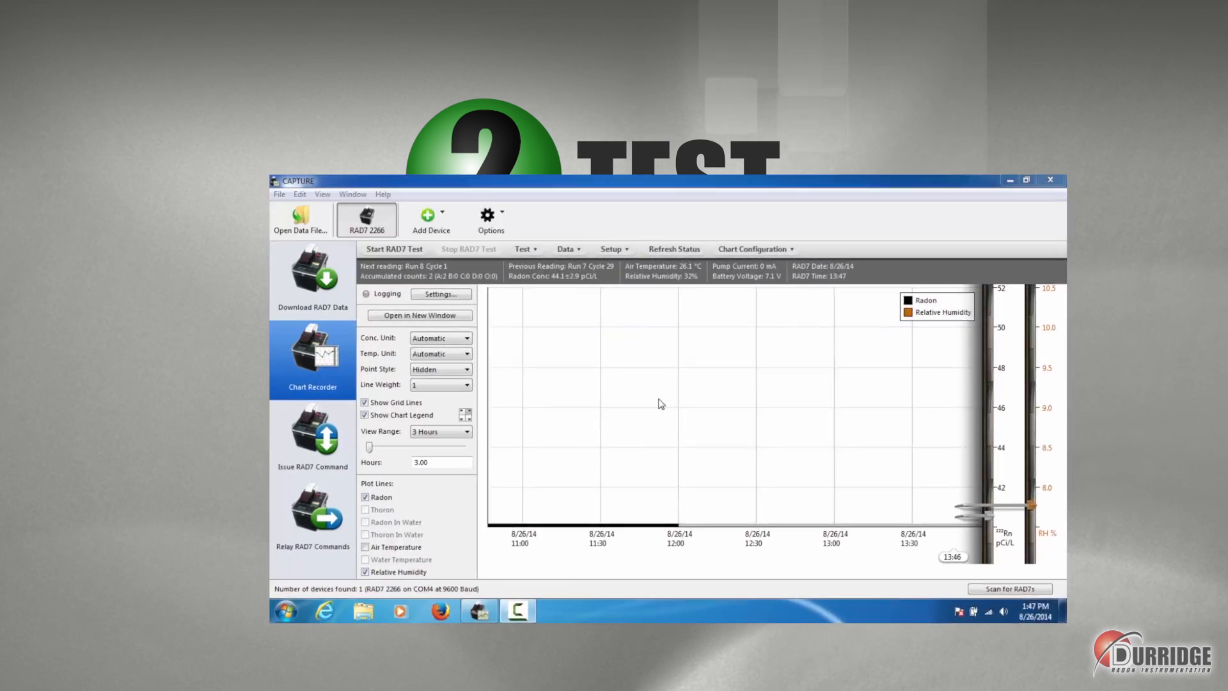
{"action": "left_click", "coordinate": [1025, 179]}
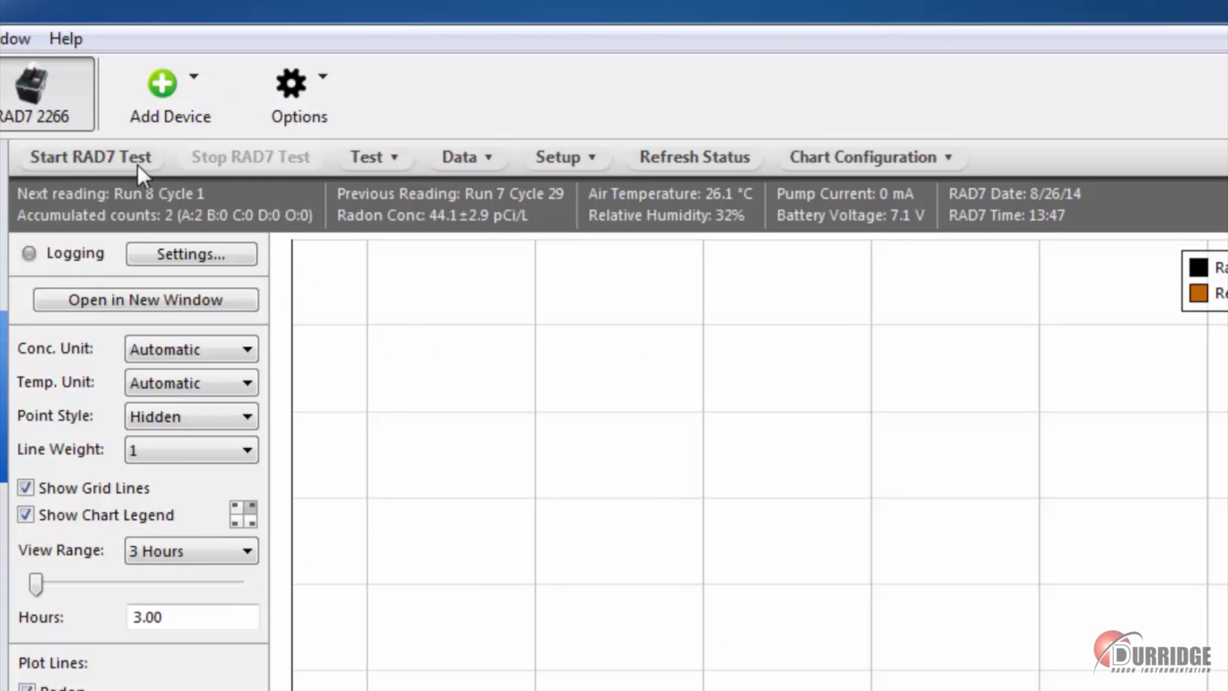
{"action": "mouse_move", "coordinate": [1003, 168]}
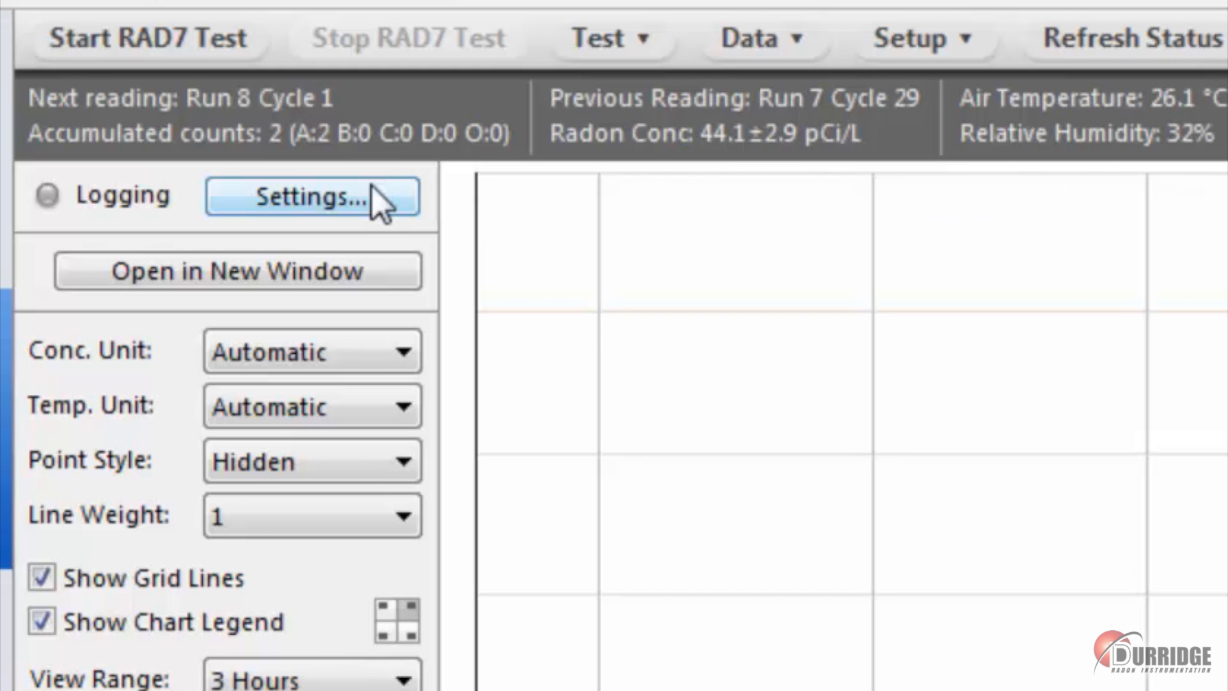
Choose a new r7cdt log file with supplementary data and text file, and start logging
{"action": "left_click", "coordinate": [307, 197]}
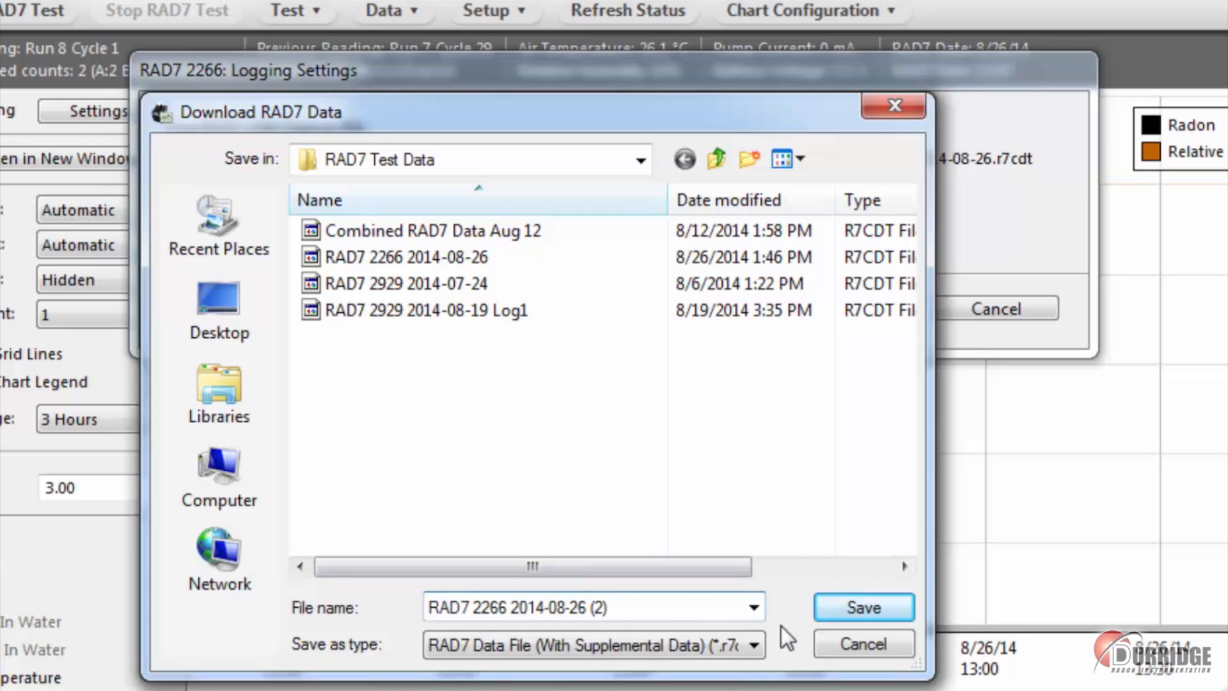
{"action": "left_click", "coordinate": [865, 607]}
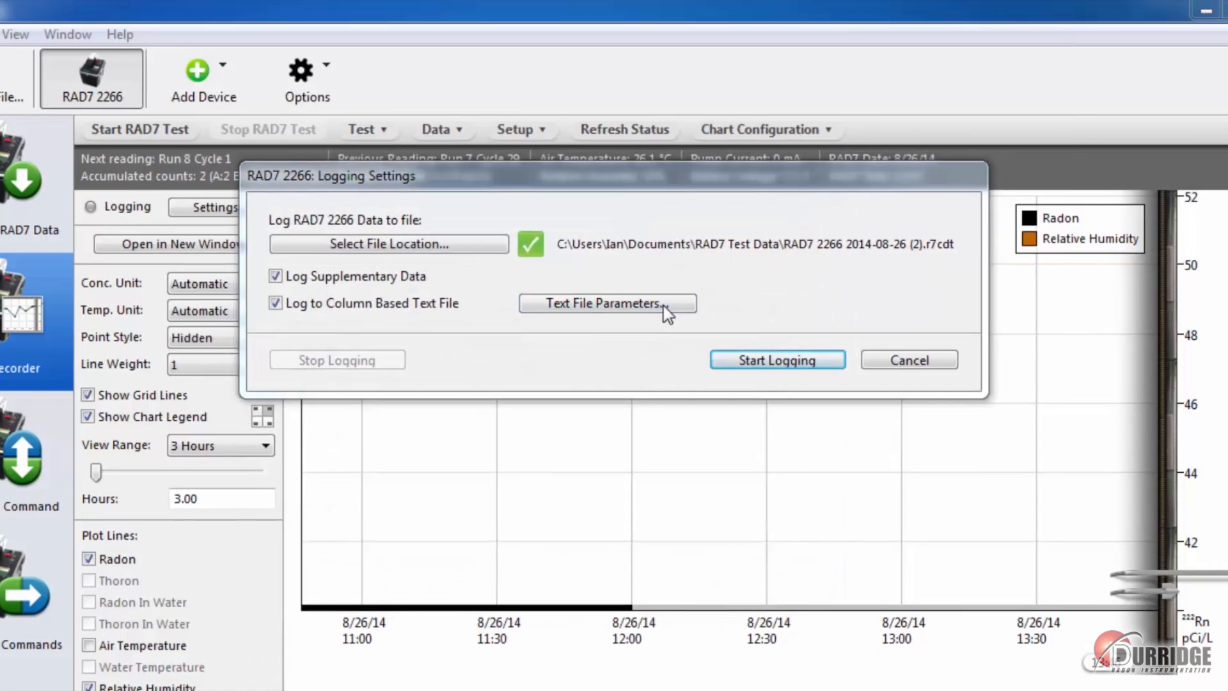
{"action": "left_click", "coordinate": [606, 303]}
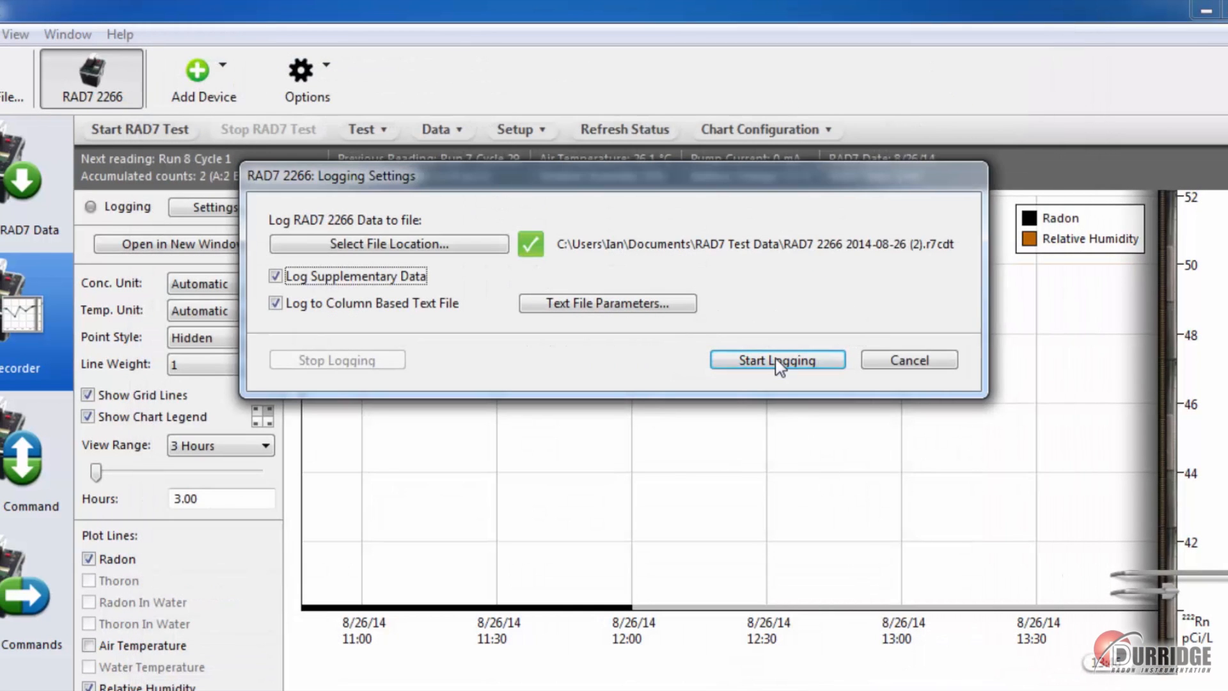
{"action": "left_click", "coordinate": [777, 361]}
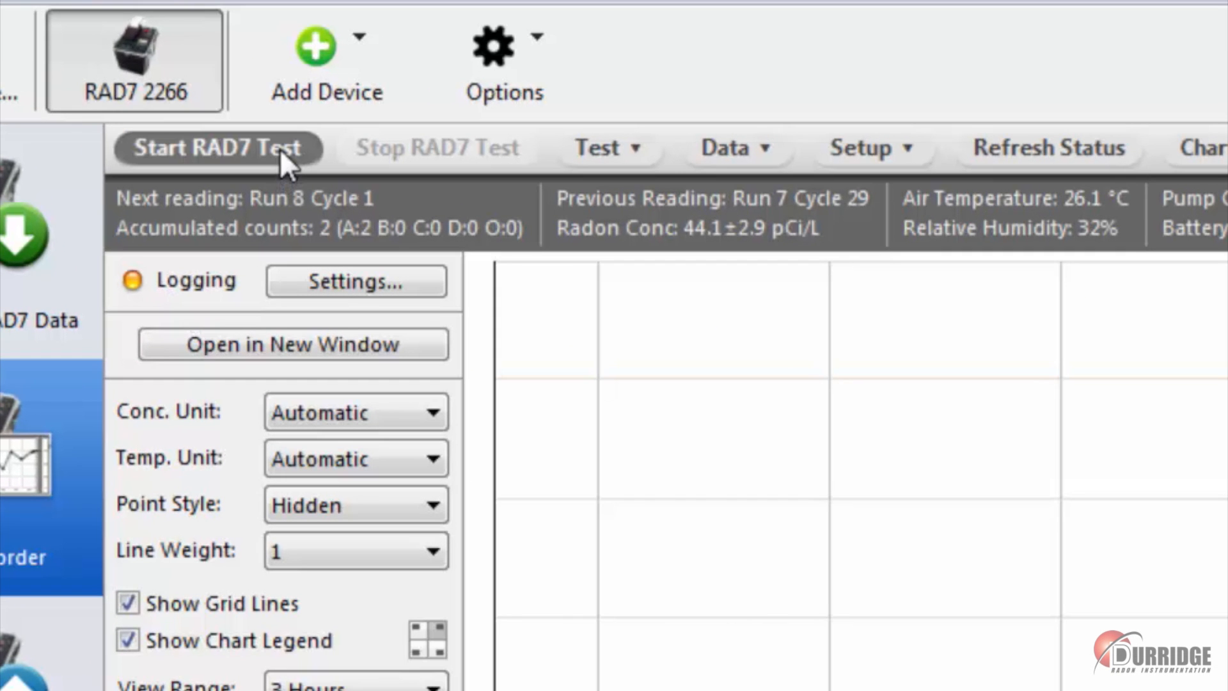
Start a new RAD7 test and browse the Test, Data and Setup menus without choosing a command
{"action": "left_click", "coordinate": [217, 148]}
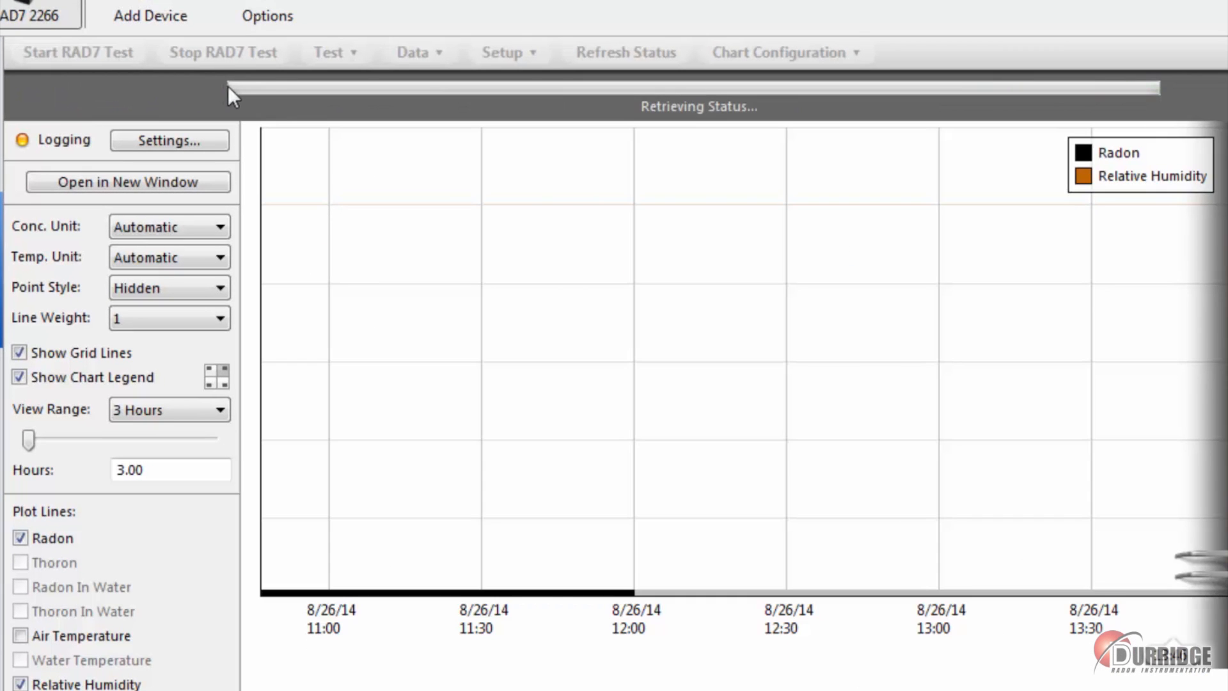
{"action": "mouse_move", "coordinate": [298, 139]}
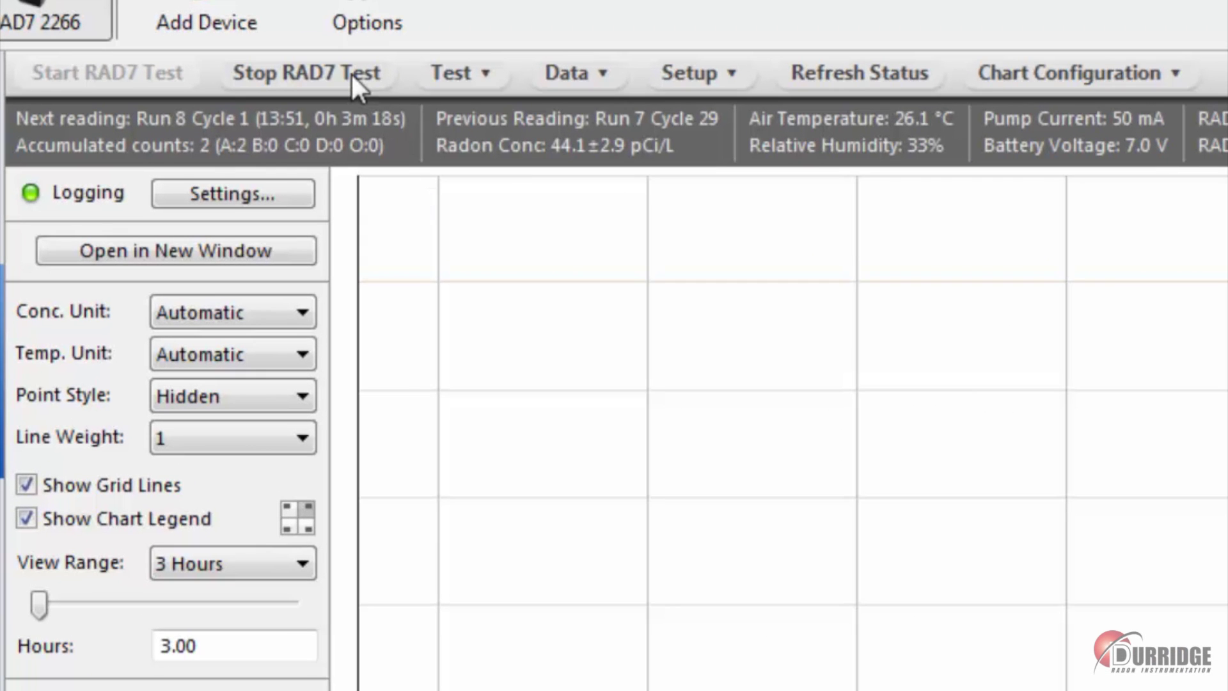
{"action": "left_click", "coordinate": [457, 71]}
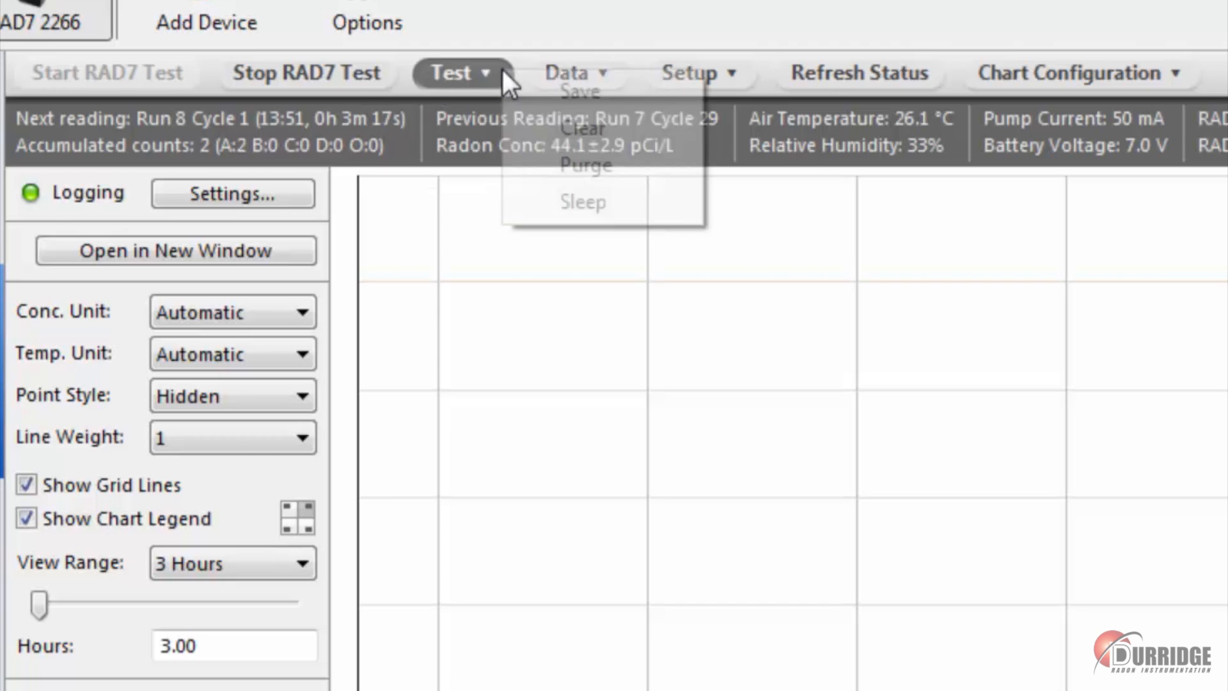
{"action": "left_click", "coordinate": [575, 72]}
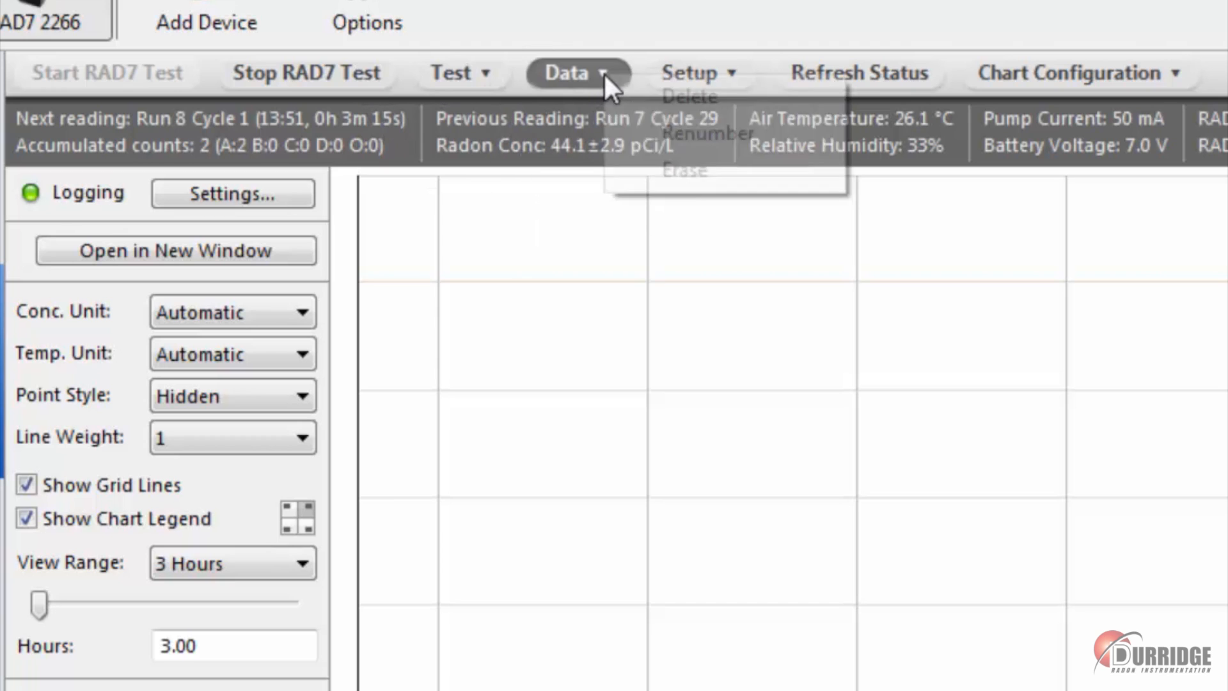
{"action": "left_click", "coordinate": [691, 72]}
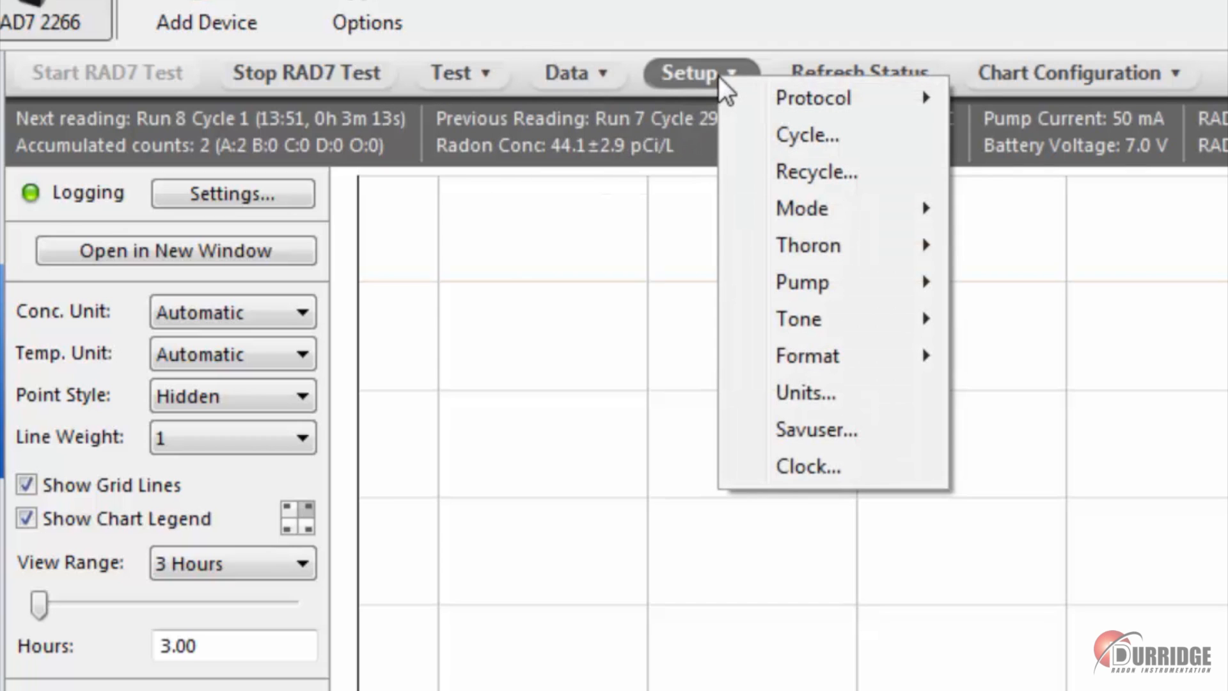
{"action": "mouse_move", "coordinate": [760, 50]}
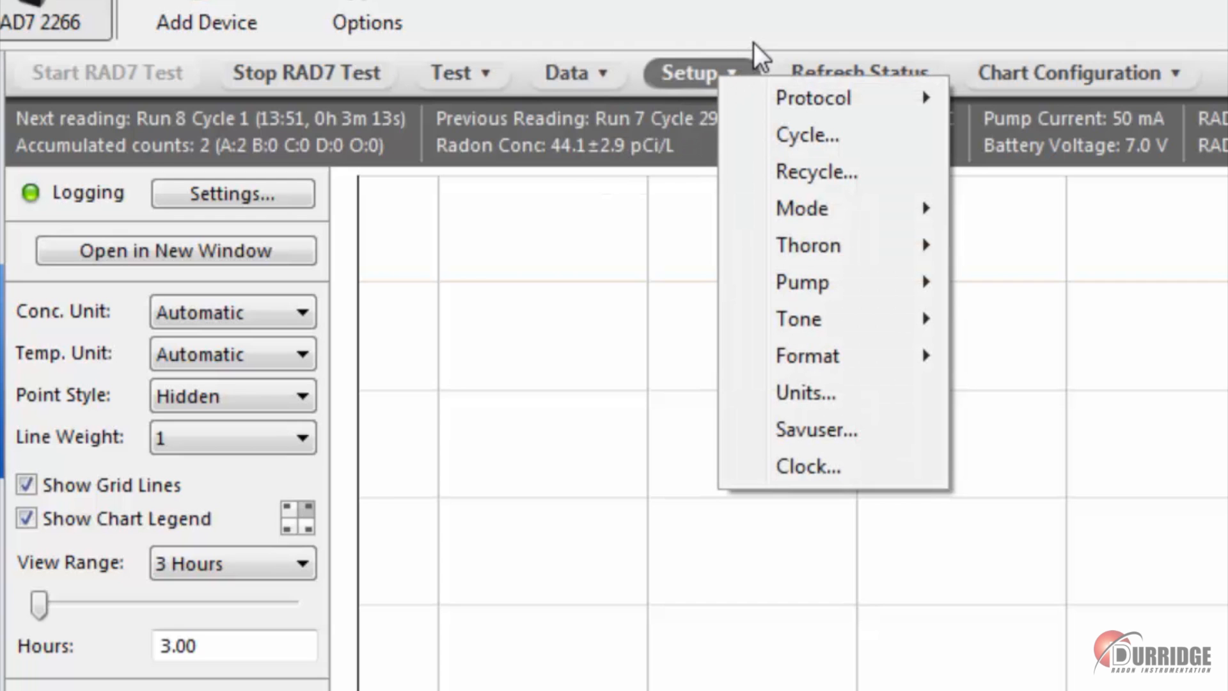
{"action": "left_click", "coordinate": [695, 71]}
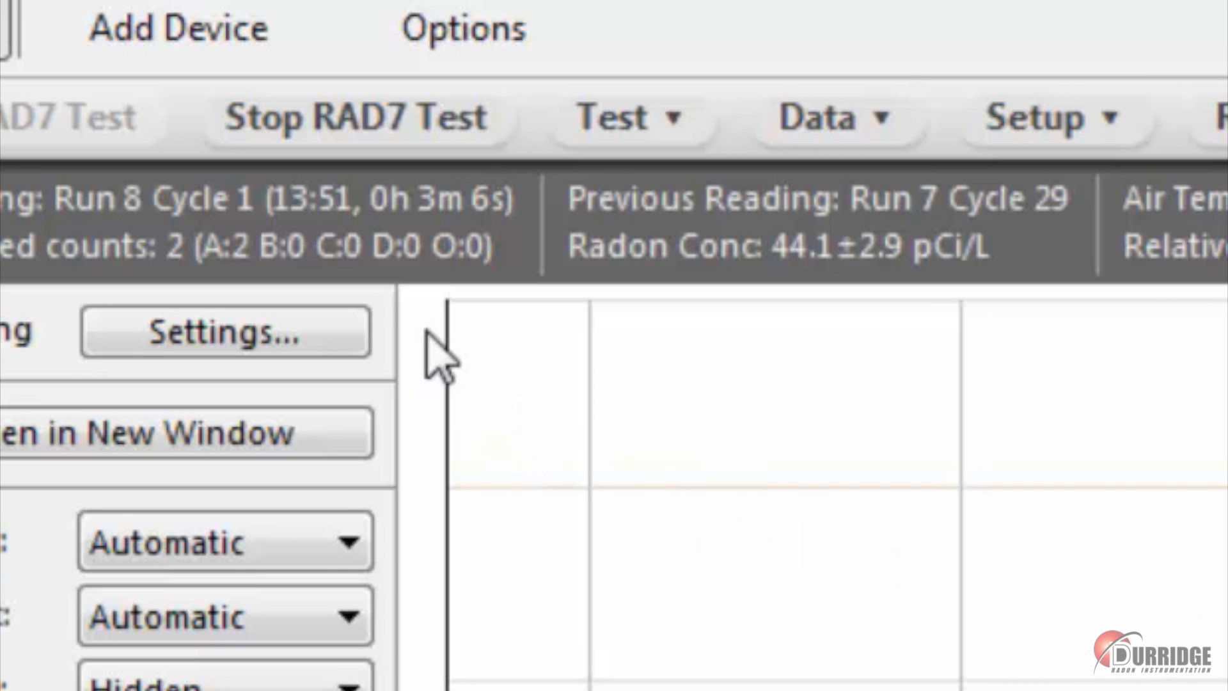
{"action": "mouse_move", "coordinate": [500, 248]}
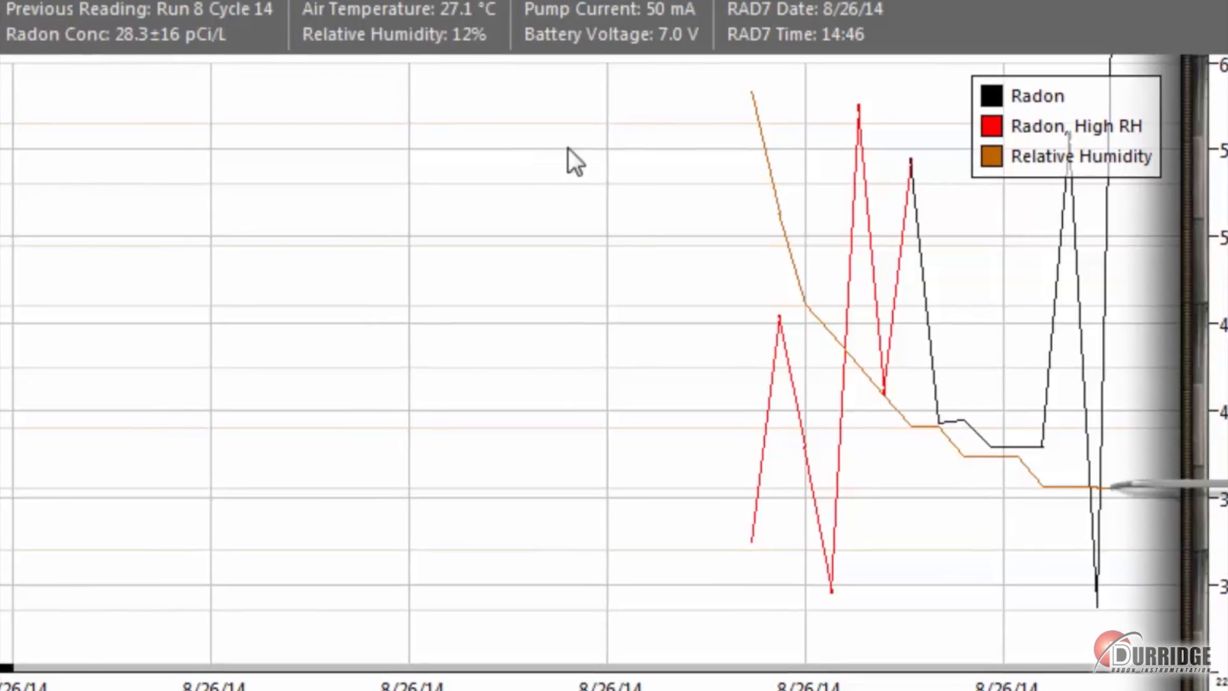
{"action": "left_click", "coordinate": [781, 30]}
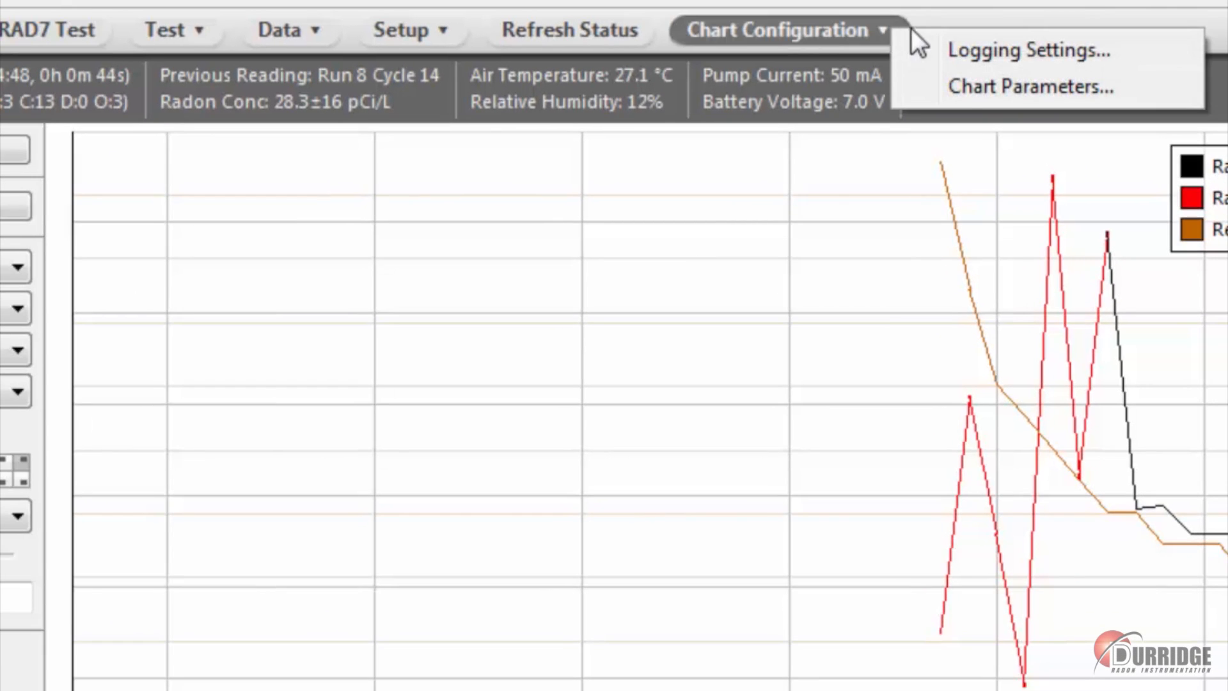
{"action": "left_click", "coordinate": [1033, 87]}
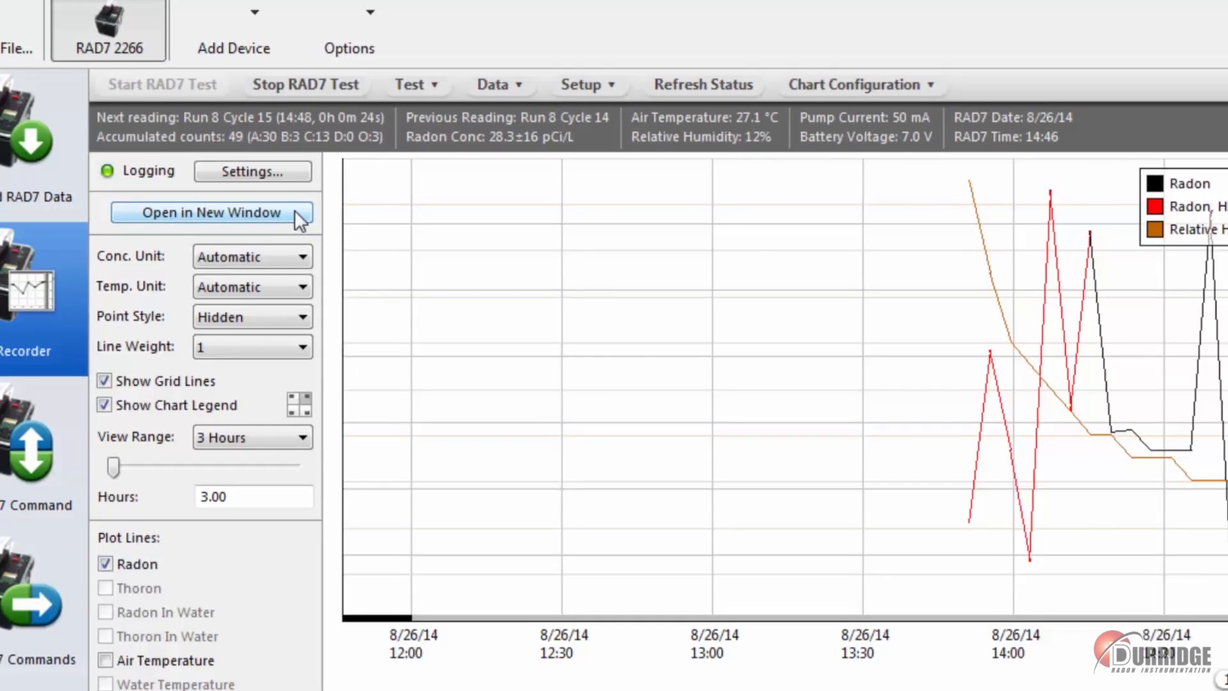
Show the logged data in a separate graph window and export it as RAD7 2266 Log 1.r7cdt
{"action": "left_click", "coordinate": [203, 213]}
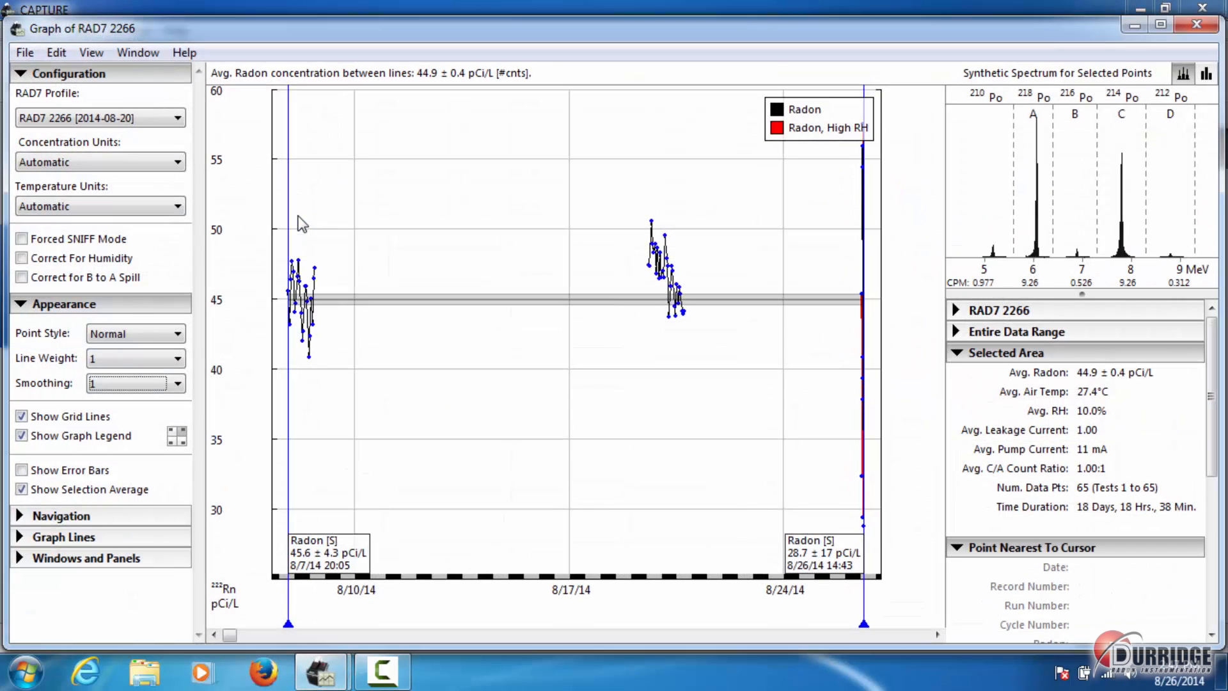
{"action": "mouse_move", "coordinate": [862, 384]}
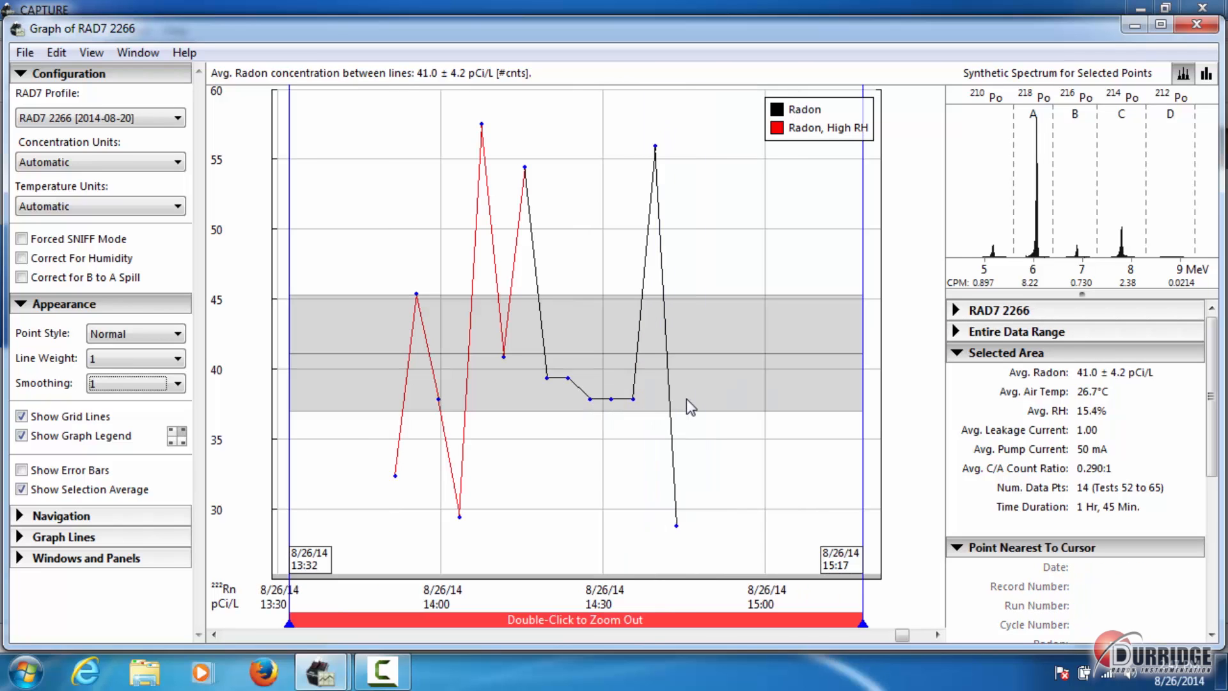
{"action": "mouse_move", "coordinate": [28, 60]}
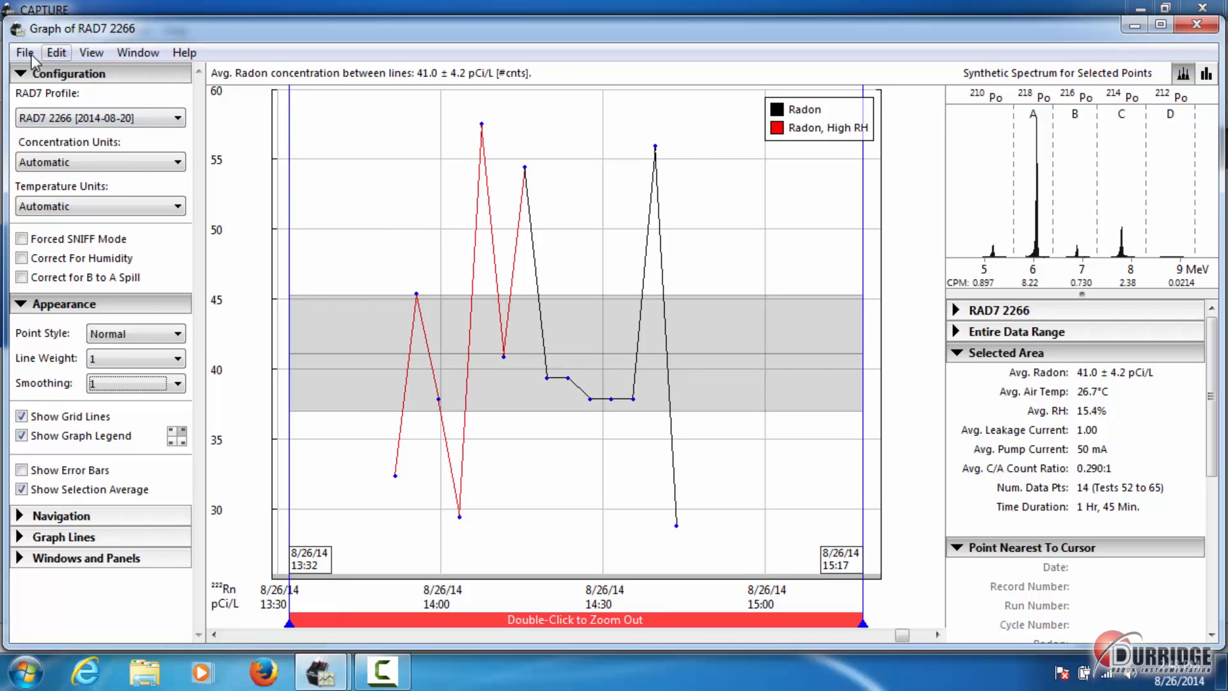
{"action": "left_click", "coordinate": [25, 51]}
{"action": "type", "text": "RAD7 2266 Log 1"}
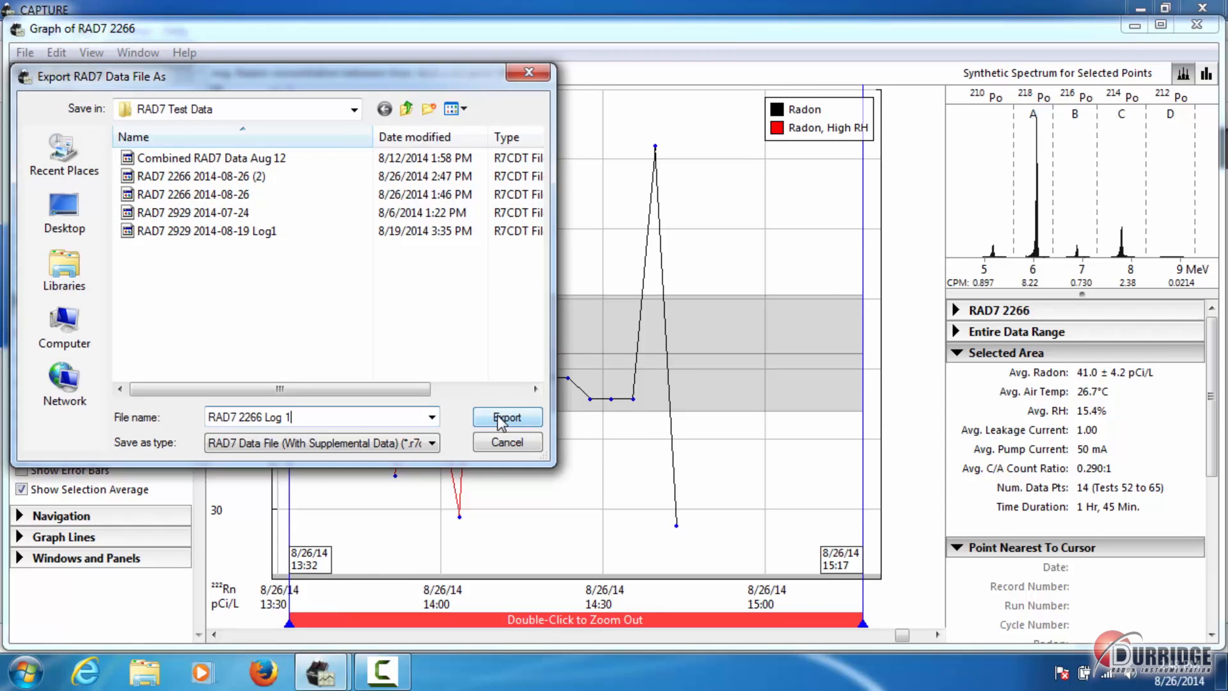
{"action": "left_click", "coordinate": [506, 417]}
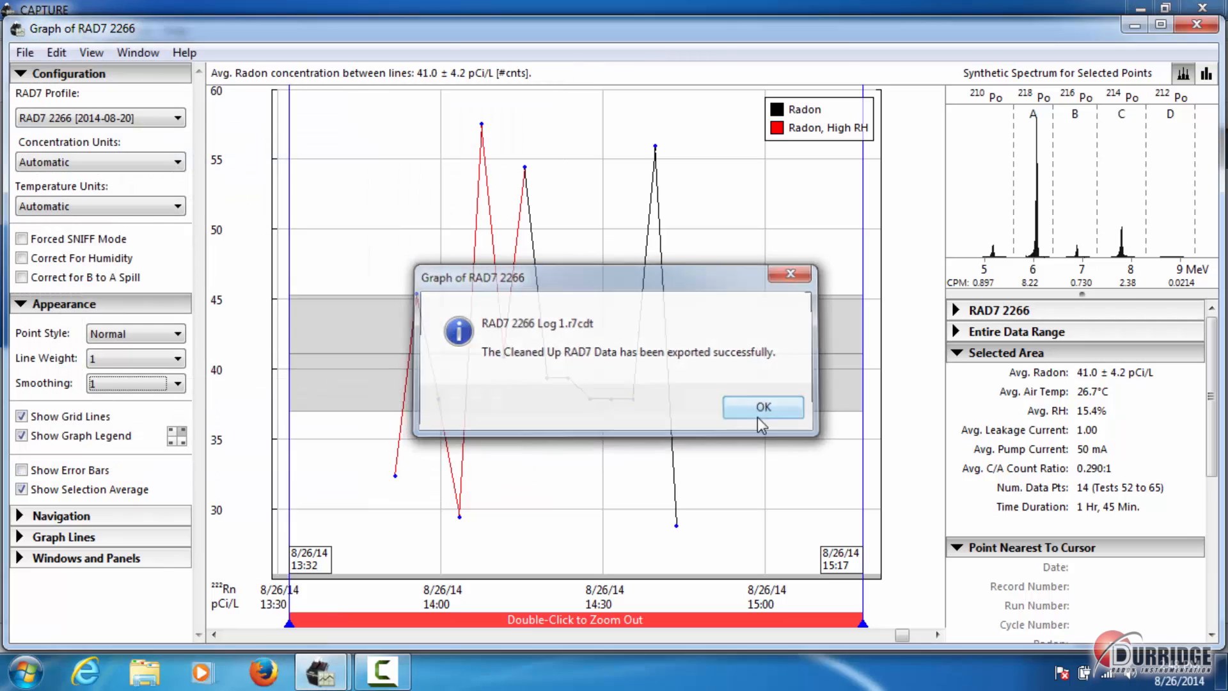
{"action": "left_click", "coordinate": [762, 407]}
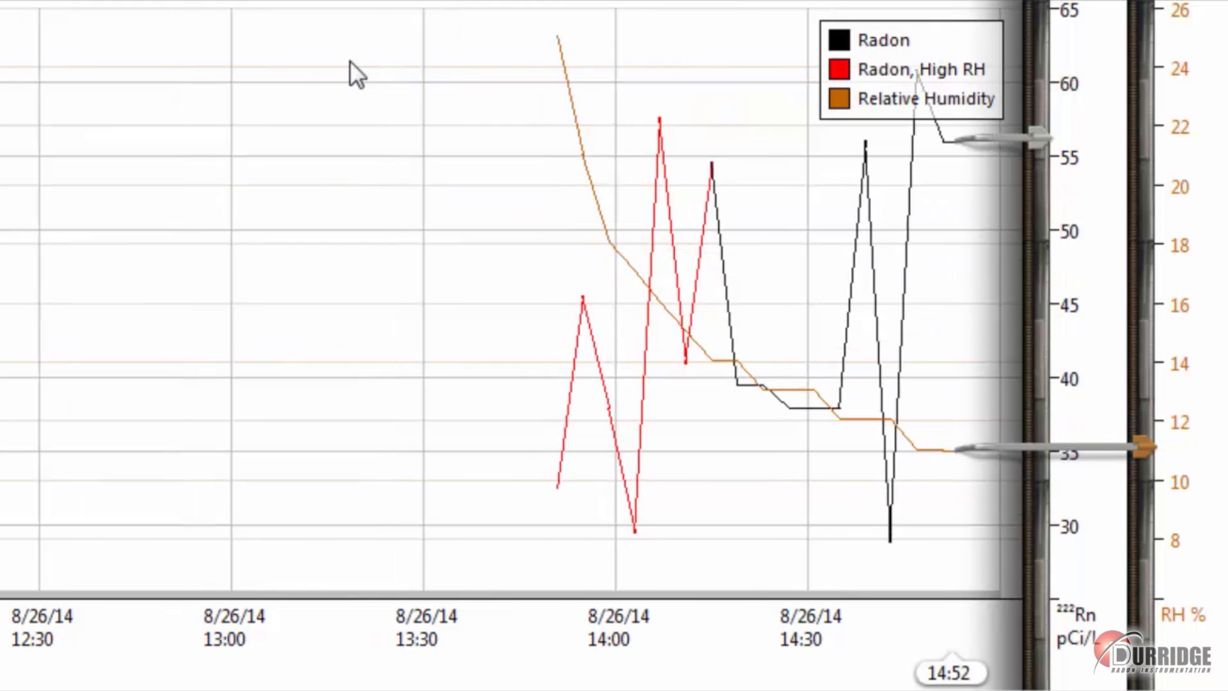